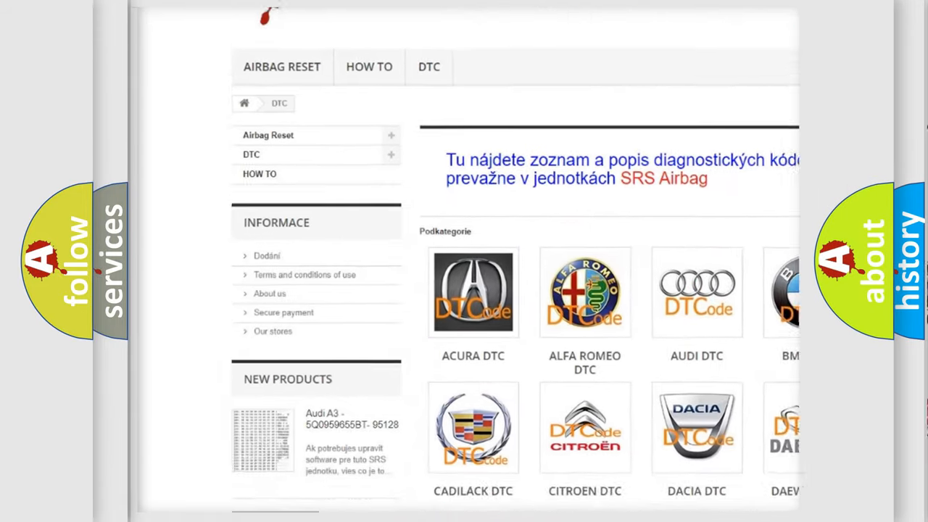
# Step: Scroll the DTC page past the brand logos into the B-series code list
pyautogui.scroll(-3)
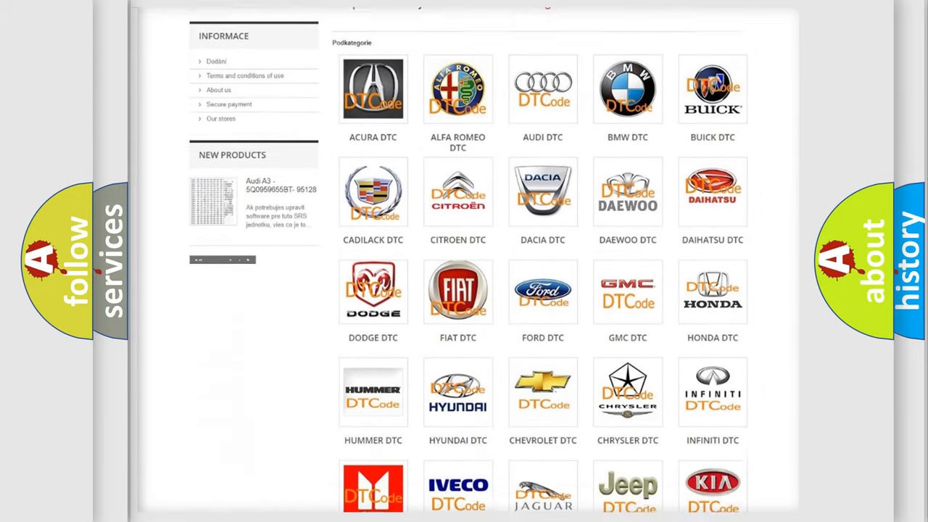
pyautogui.scroll(-3)
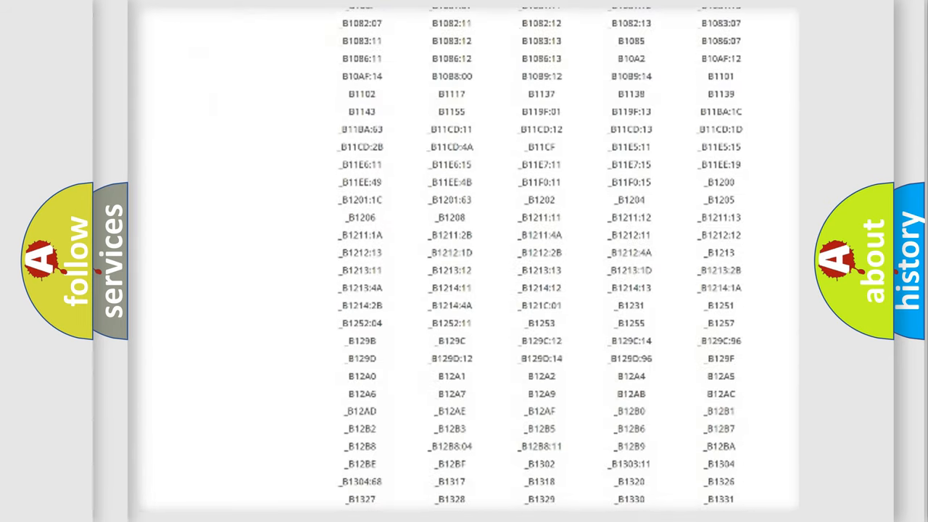
pyautogui.scroll(-3)
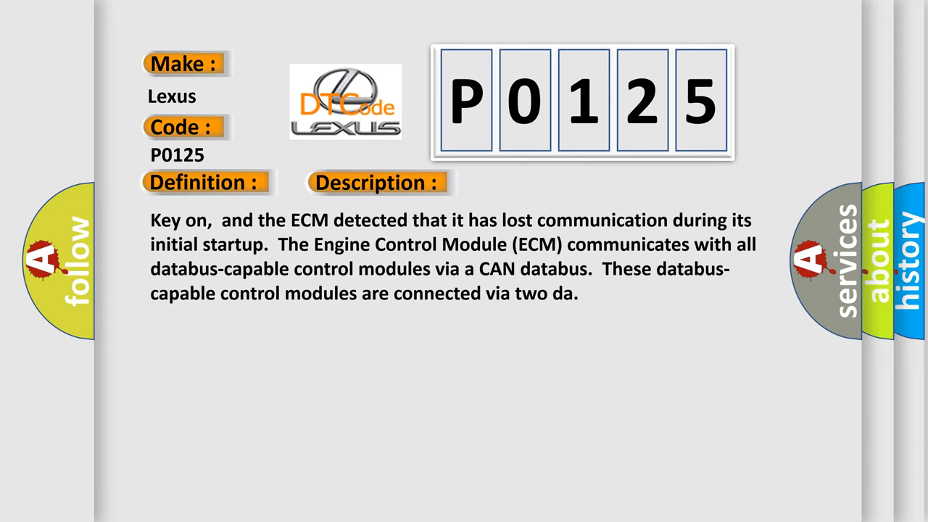
# Step: Advance the P0125 slide from the description to the cause text
pyautogui.click(530, 183)
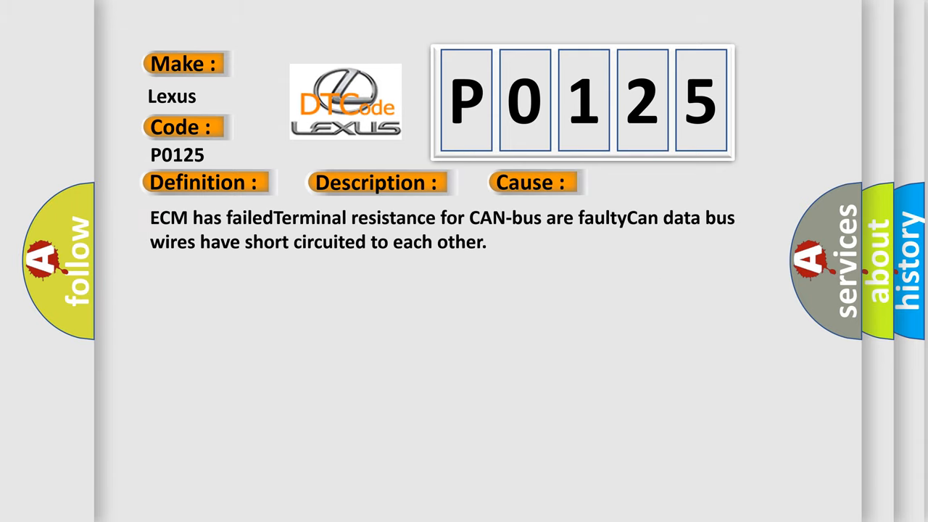